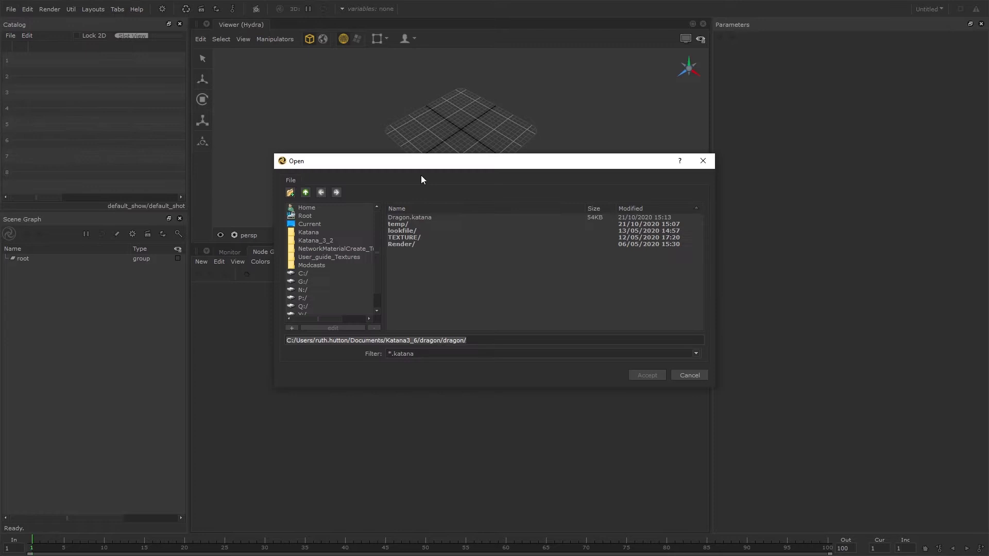
# Load the Dragon.katana project file from the Open dialog
pyautogui.click(409, 217)
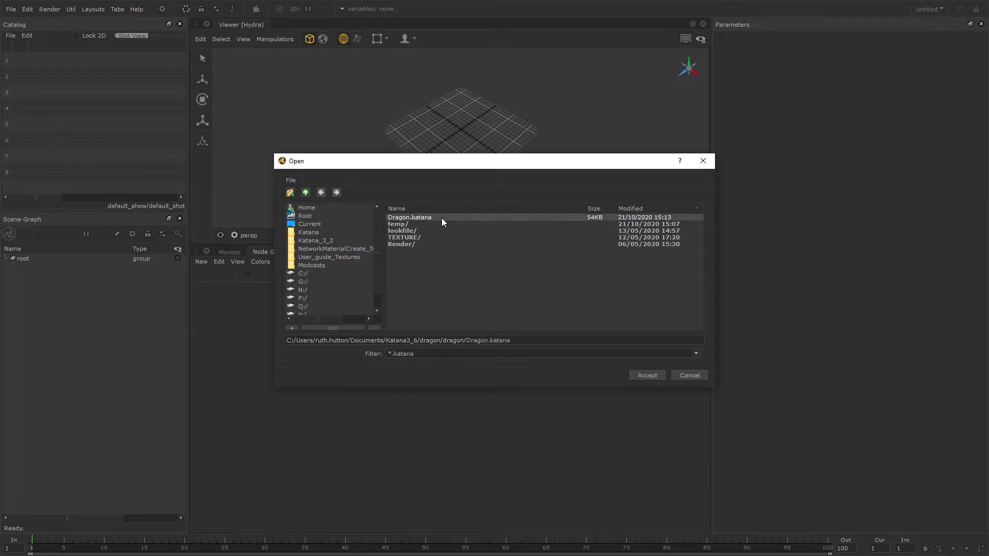
pyautogui.click(646, 375)
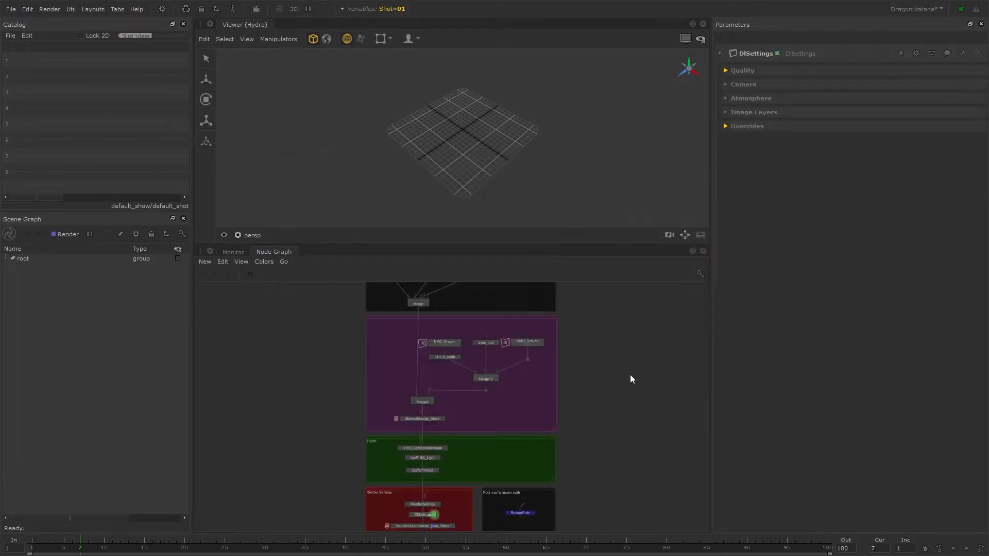
# Add a UsdPreviewSurface shading node inside the NMC_Dragon network material
pyautogui.click(14, 258)
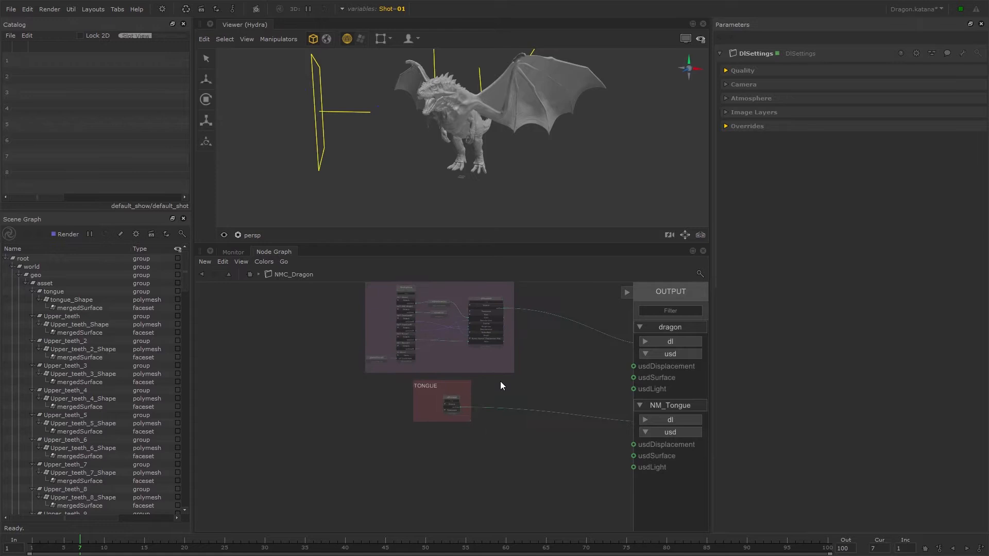
pyautogui.moveTo(442, 401); pyautogui.dragTo(437, 491)
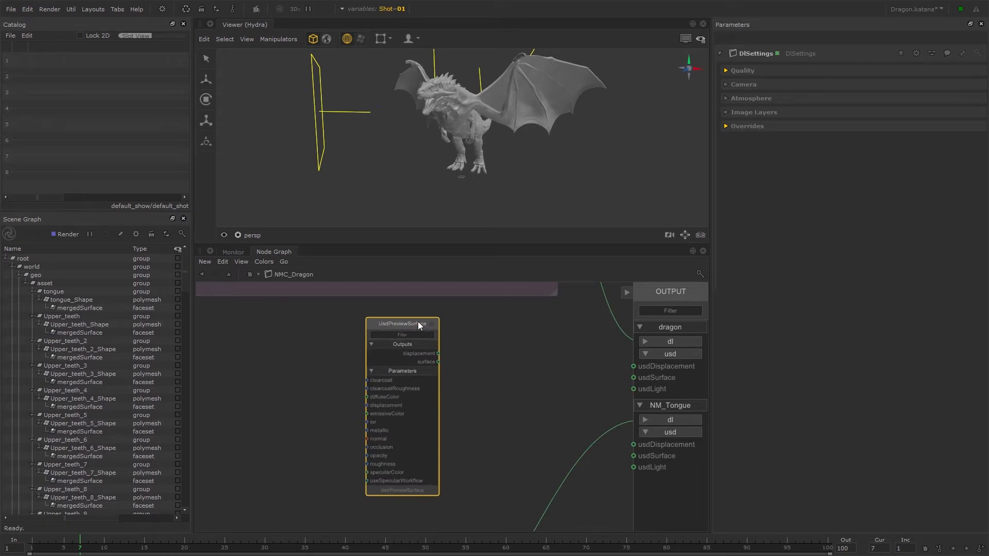
# Wire the UsdPreviewSurface surface output into the dragon's usdSurface input and show its parameters
pyautogui.moveTo(438, 362); pyautogui.dragTo(633, 377)
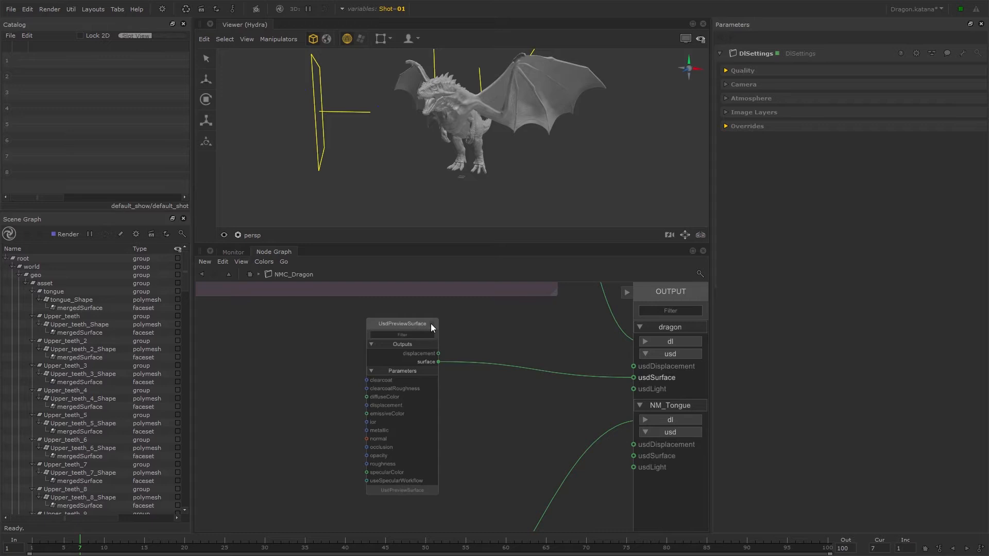
pyautogui.click(401, 324)
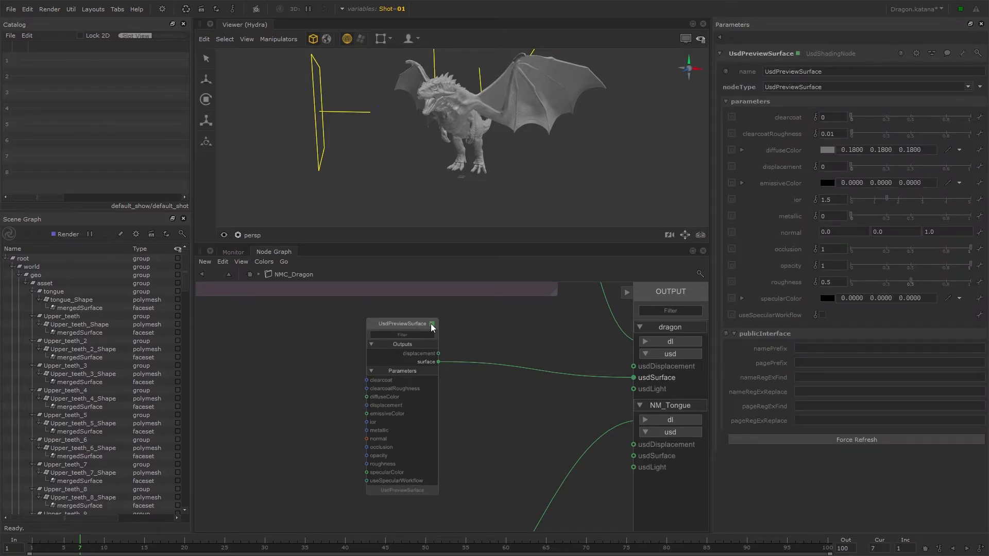
# Give the UsdPreviewSurface a dark red diffuseColor (0.1015, 0.0052, 0.0052) and roughness 0.386
pyautogui.click(825, 149)
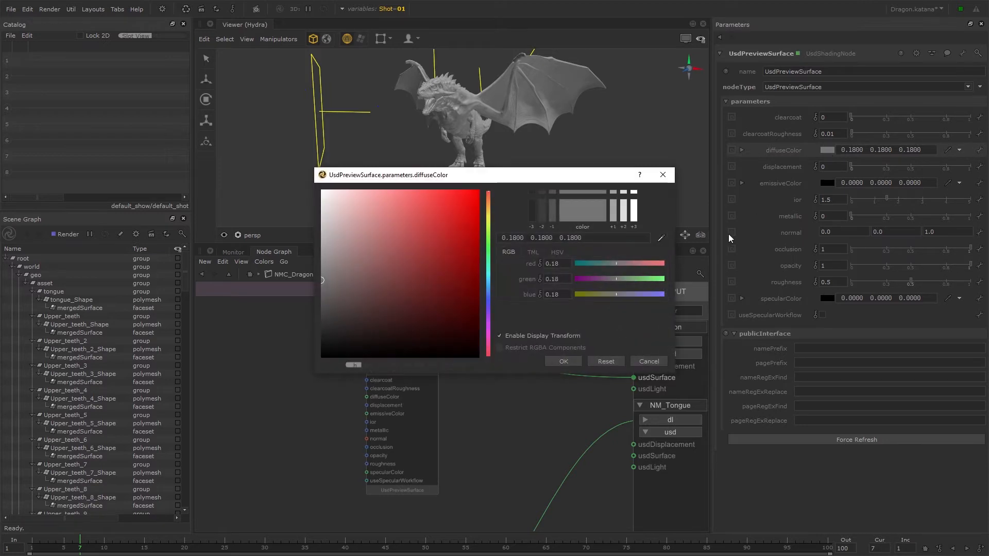
pyautogui.click(451, 299)
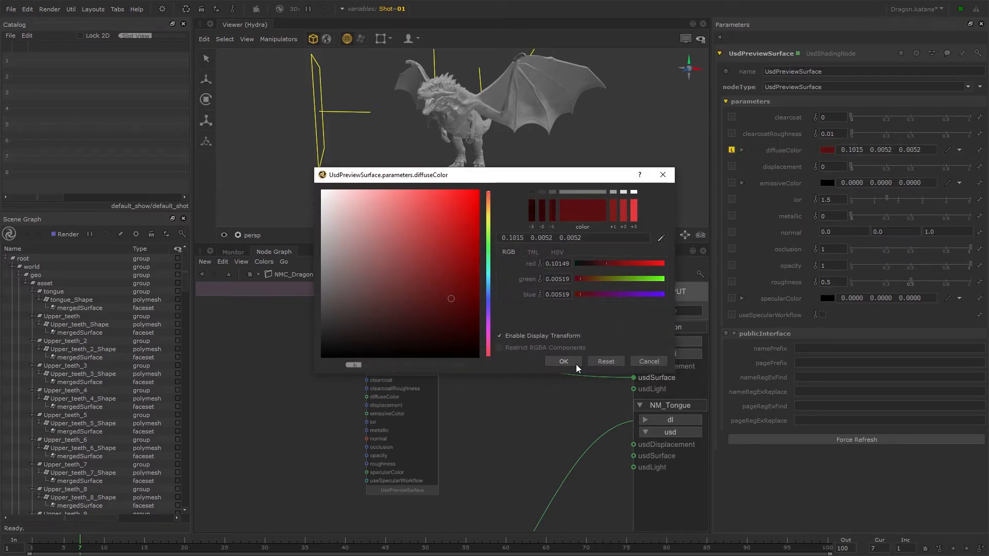
pyautogui.click(562, 362)
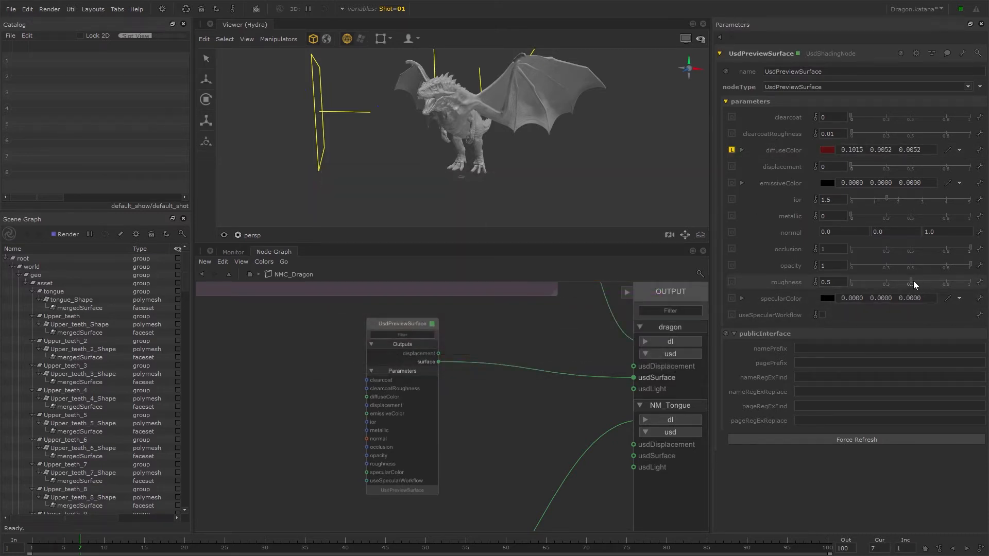
pyautogui.moveTo(912, 283); pyautogui.dragTo(895, 282)
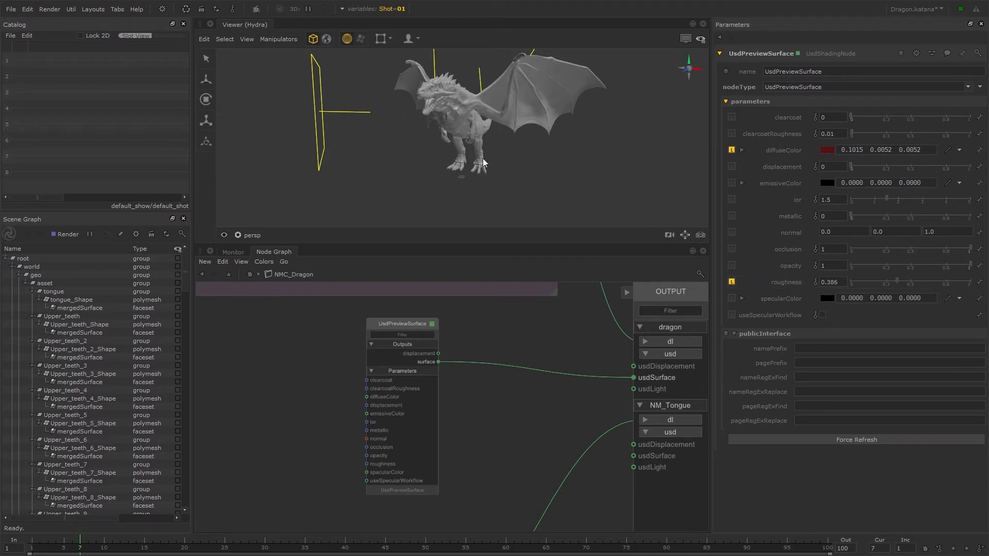
pyautogui.moveTo(528, 164)
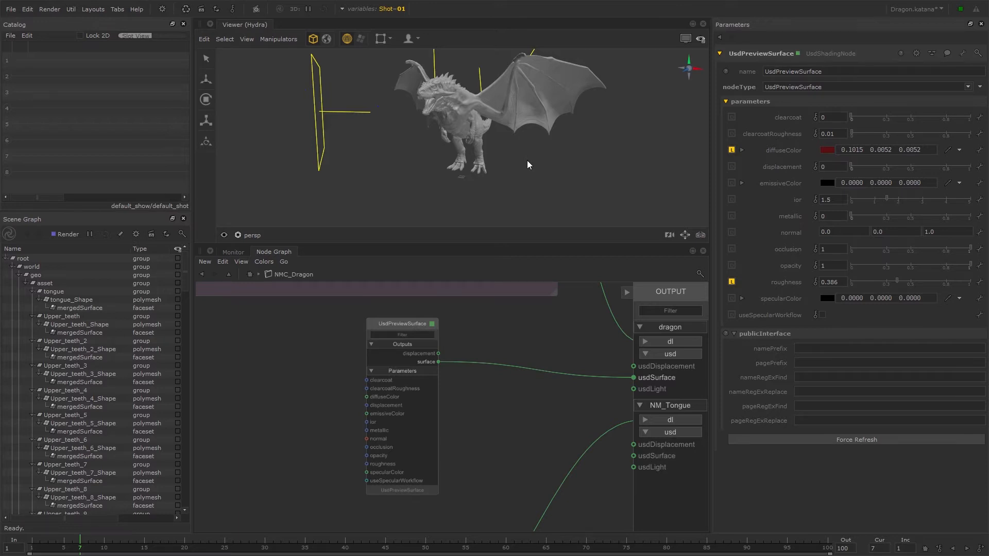
pyautogui.moveTo(351, 78)
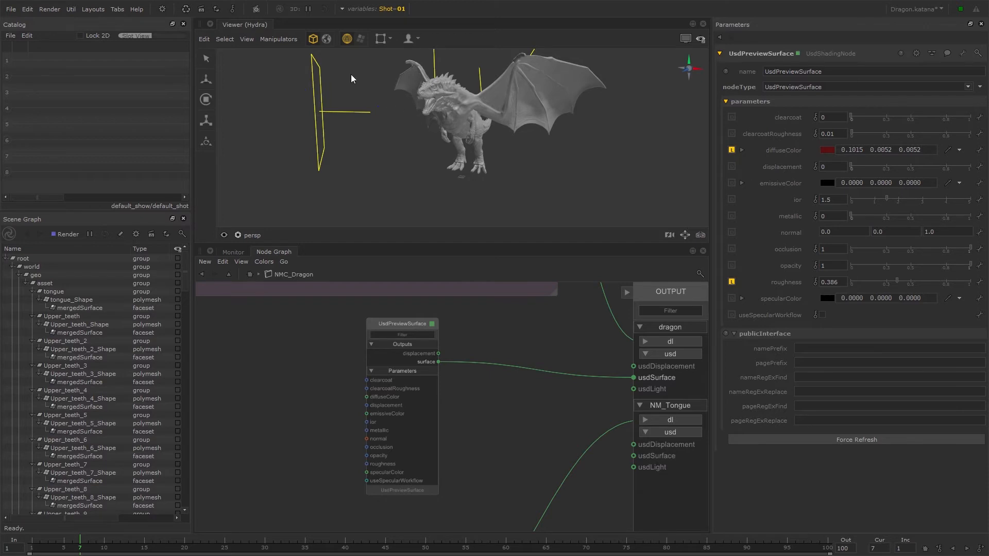
# Orbit the Hydra viewer around the dark red dragon to inspect the material
pyautogui.click(246, 39)
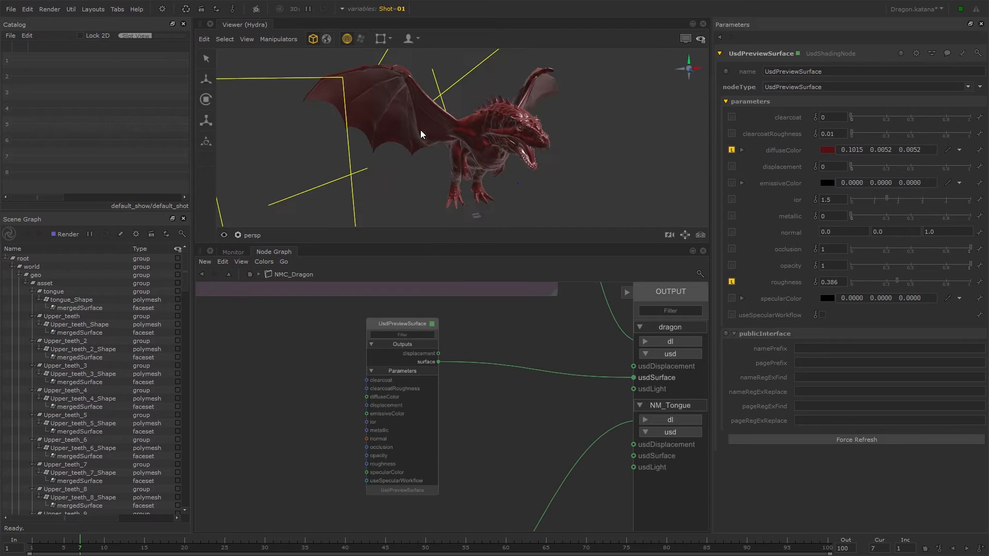
pyautogui.moveTo(421, 134); pyautogui.dragTo(362, 173)
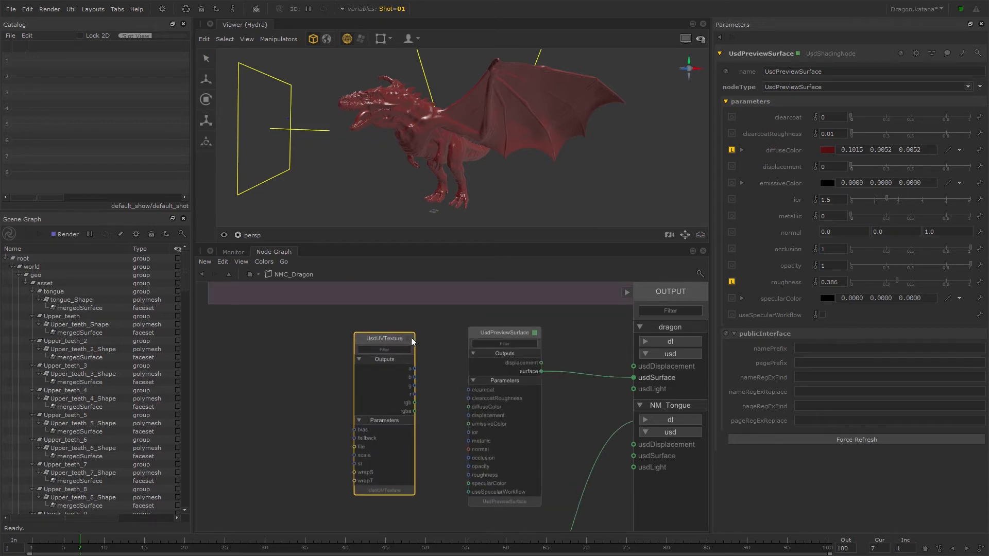
# Point the UsdUVTexture file parameter to TEXTURE/albedo/albedo.1001.exr
pyautogui.click(383, 338)
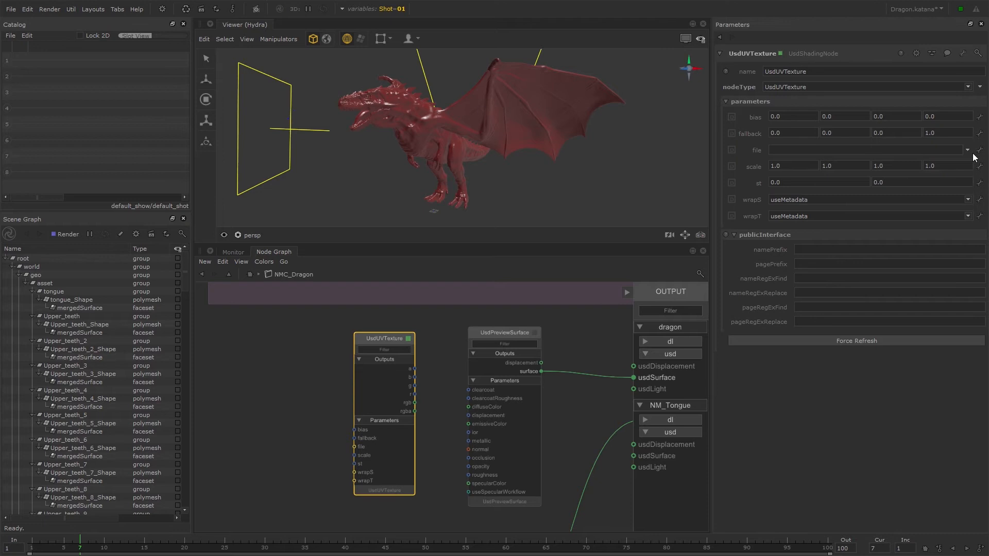
pyautogui.click(968, 151)
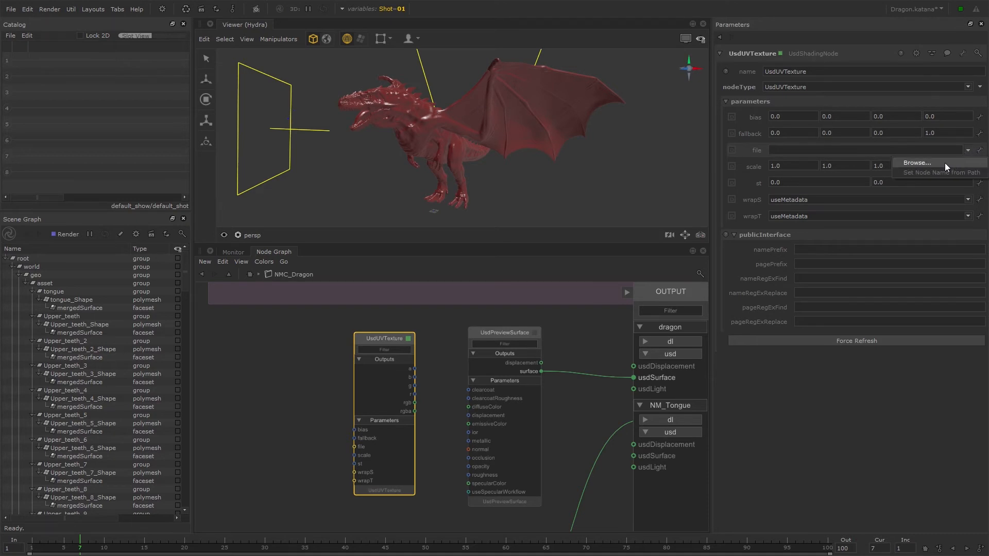
pyautogui.click(916, 163)
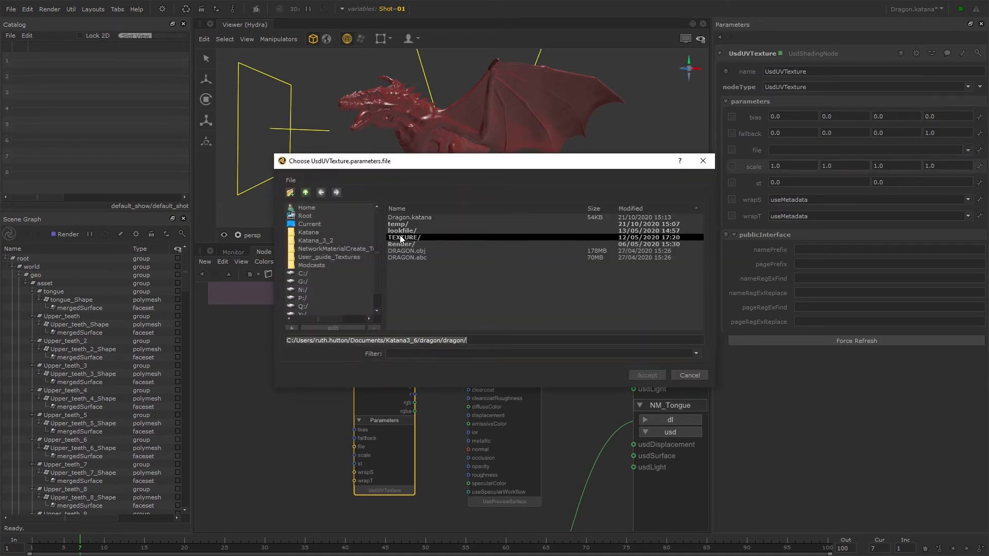
pyautogui.doubleClick(404, 237)
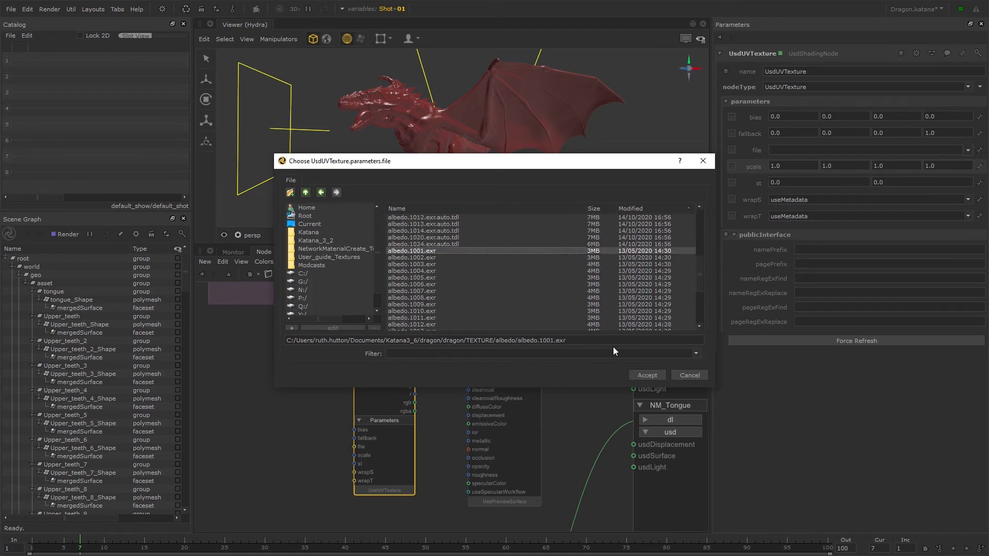
pyautogui.click(646, 375)
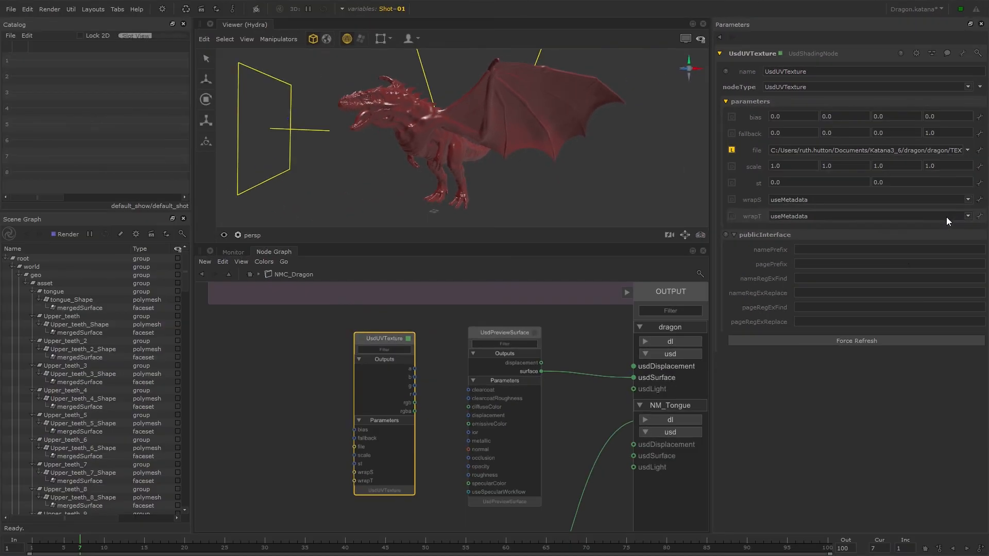
pyautogui.moveTo(437, 419)
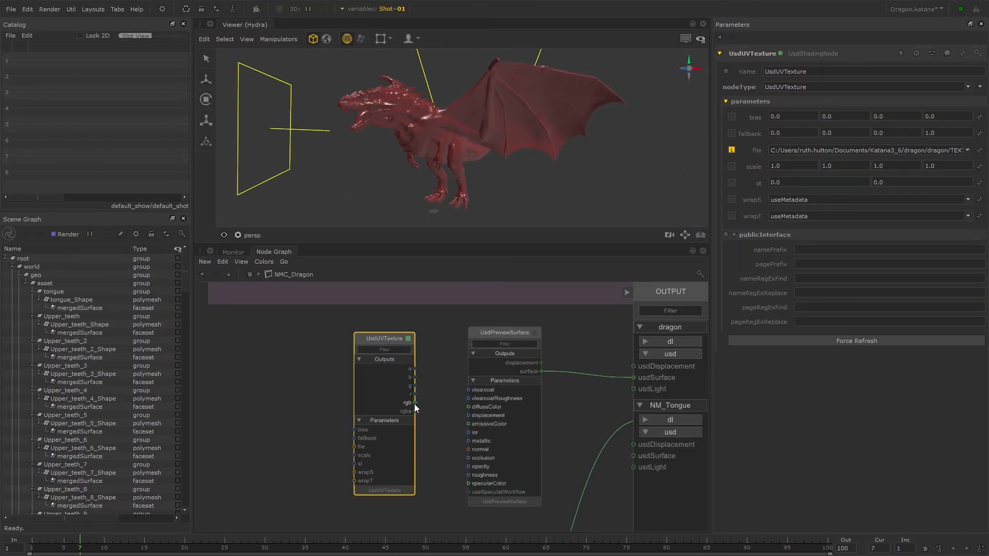
# Connect the texture's rgb output to the shader's diffuseColor so the dragon shows its albedo
pyautogui.moveTo(416, 403); pyautogui.dragTo(467, 407)
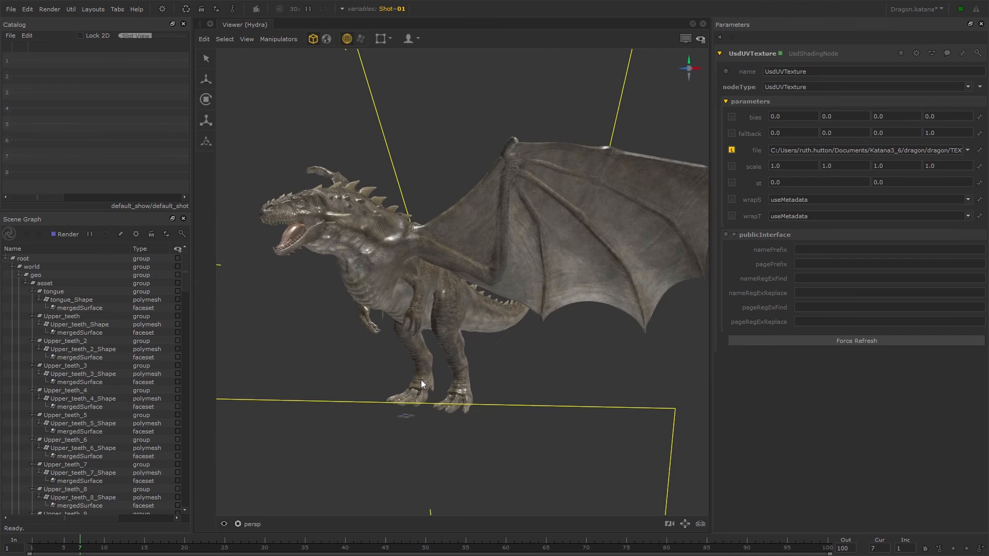
pyautogui.moveTo(421, 383); pyautogui.dragTo(273, 440)
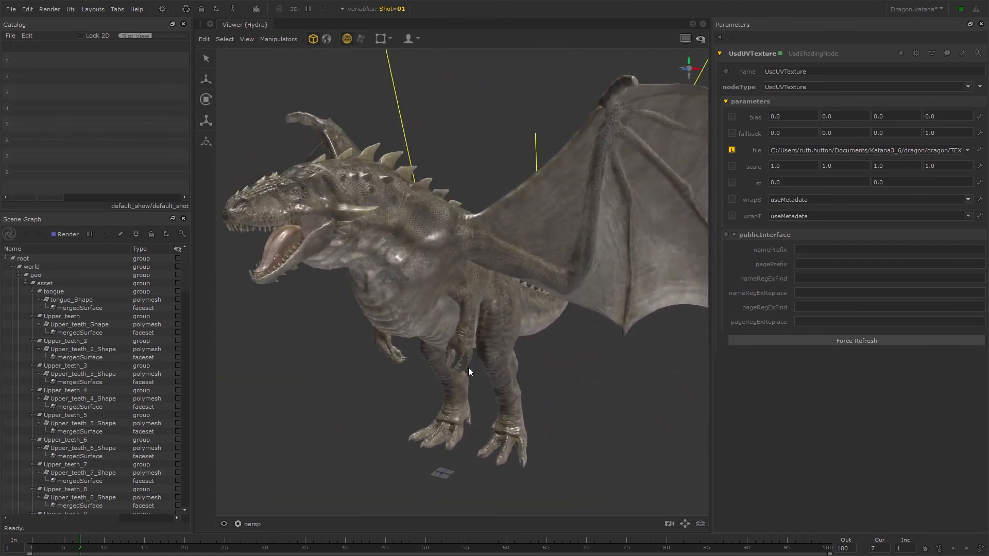
# Enable Shadows from Selected Lights in the Hydra viewer's View menu
pyautogui.click(247, 38)
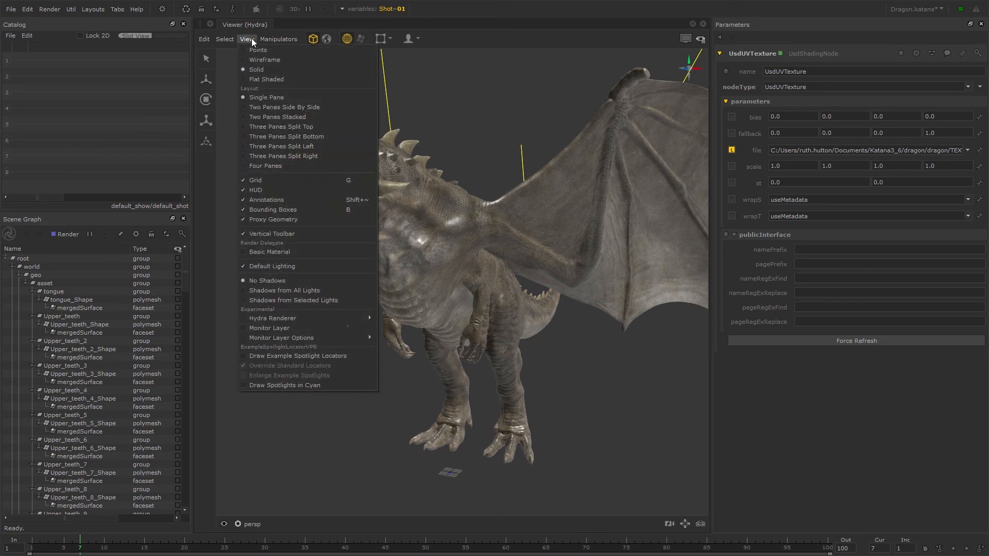
pyautogui.moveTo(285, 290)
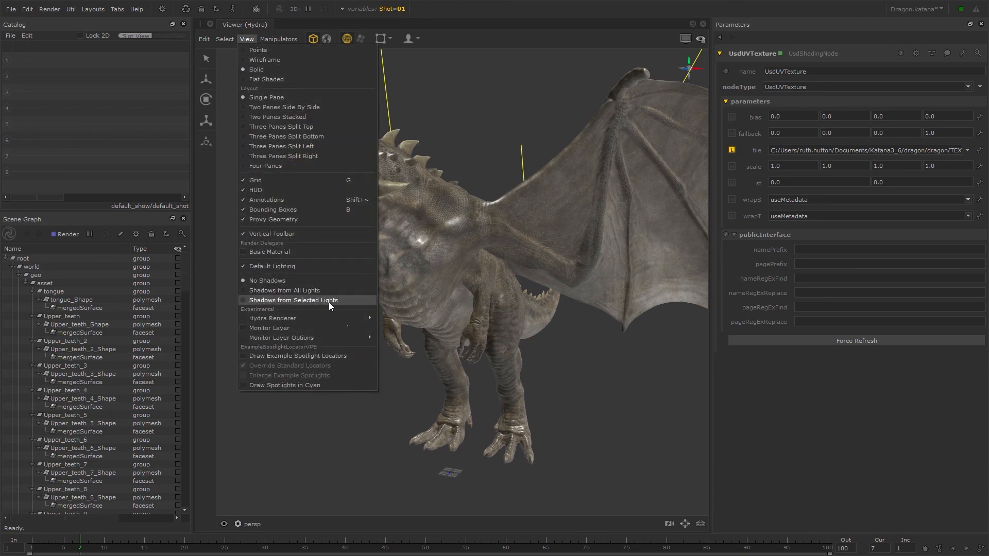
pyautogui.click(294, 300)
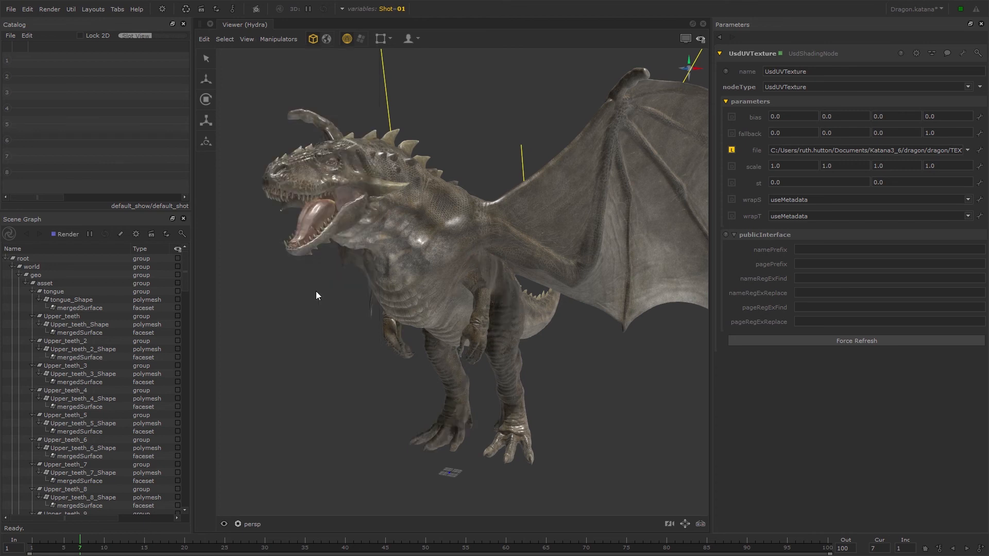
pyautogui.moveTo(570, 369)
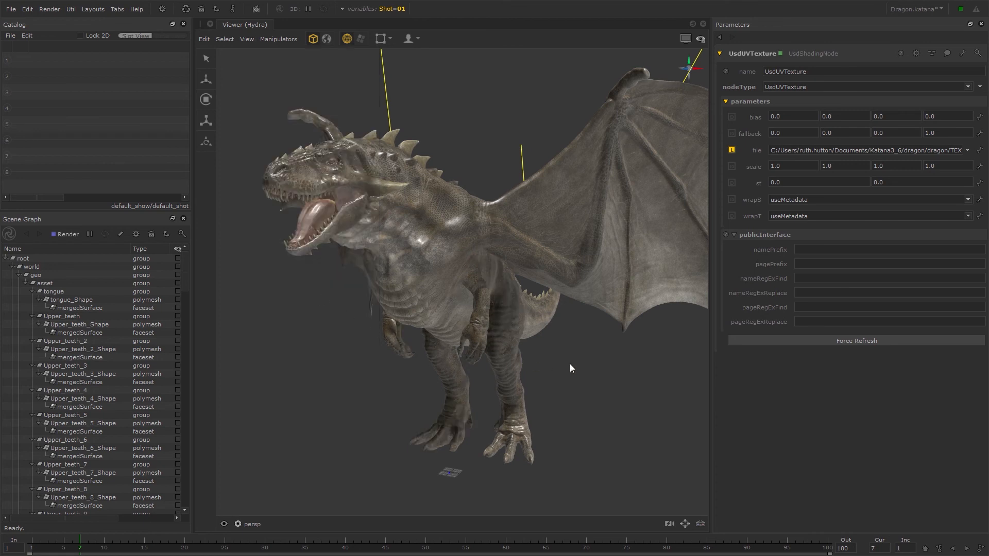